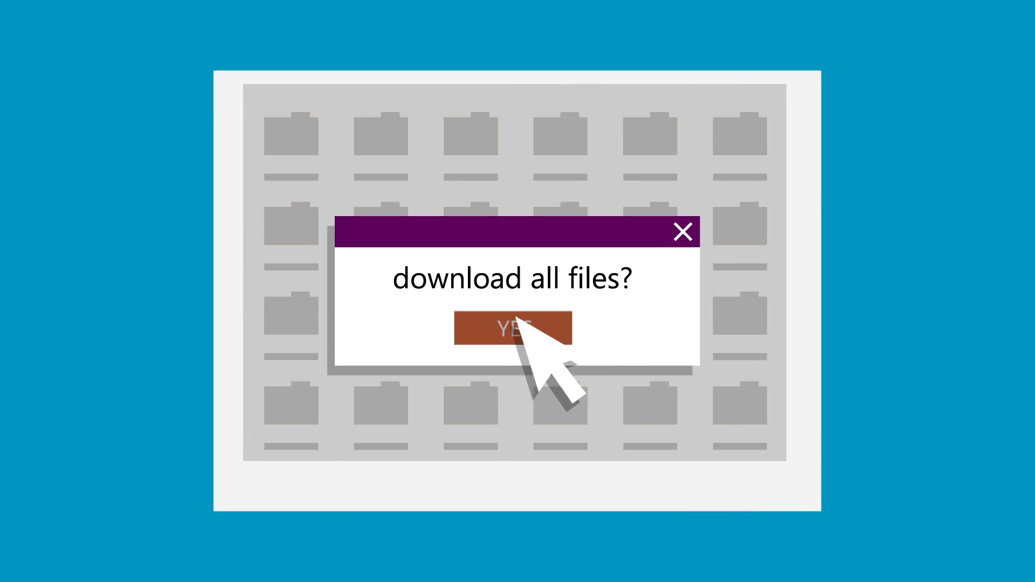
pyautogui.click(513, 327)
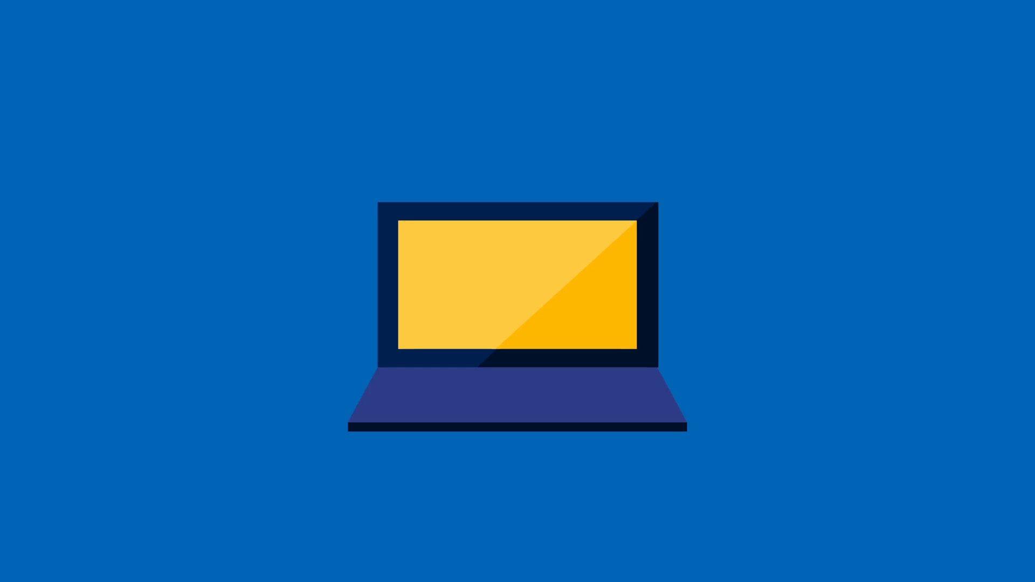